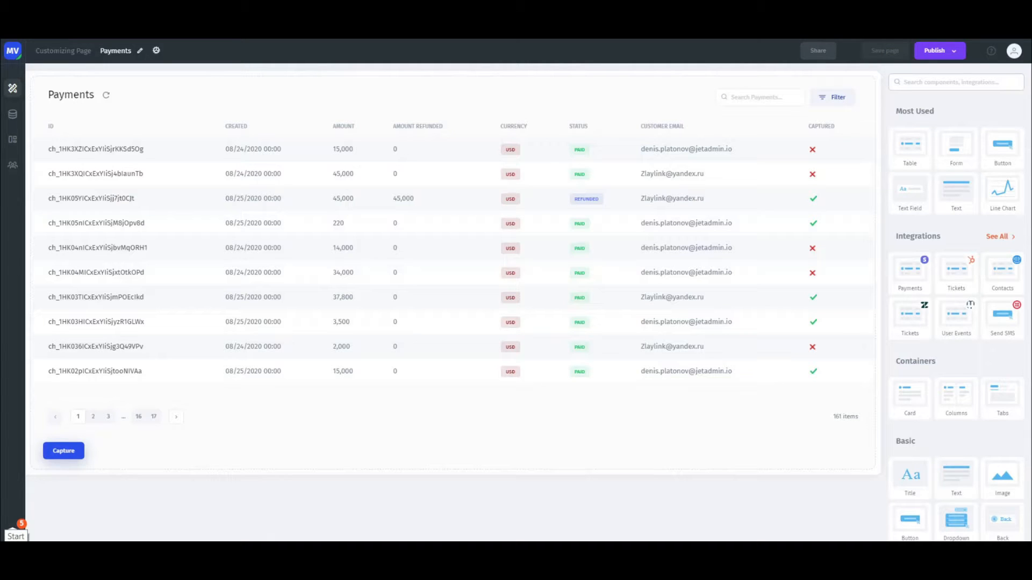
Create a new Staging environment and merge Production into Staging
left_click(12, 50)
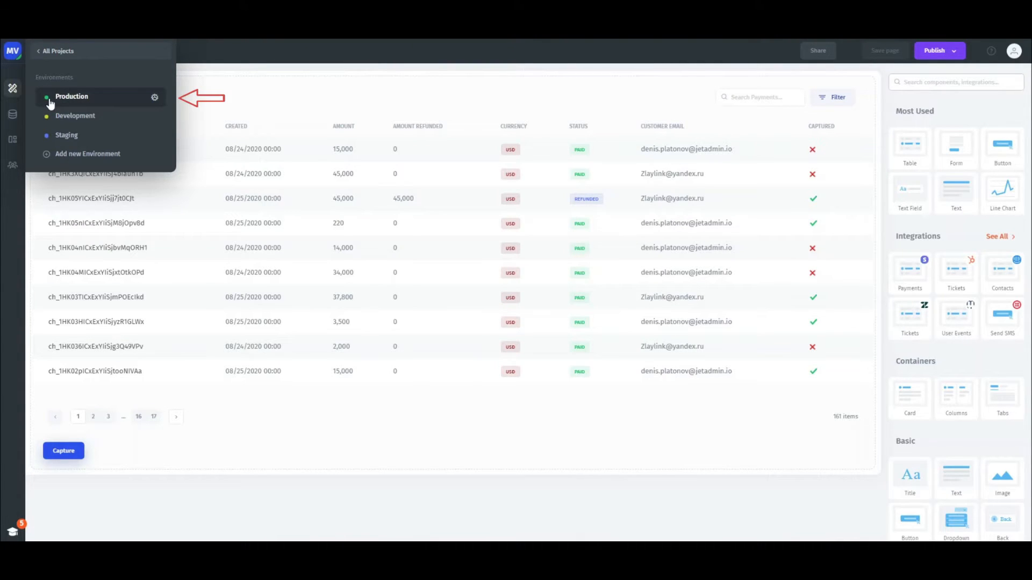
mouse_move(67, 135)
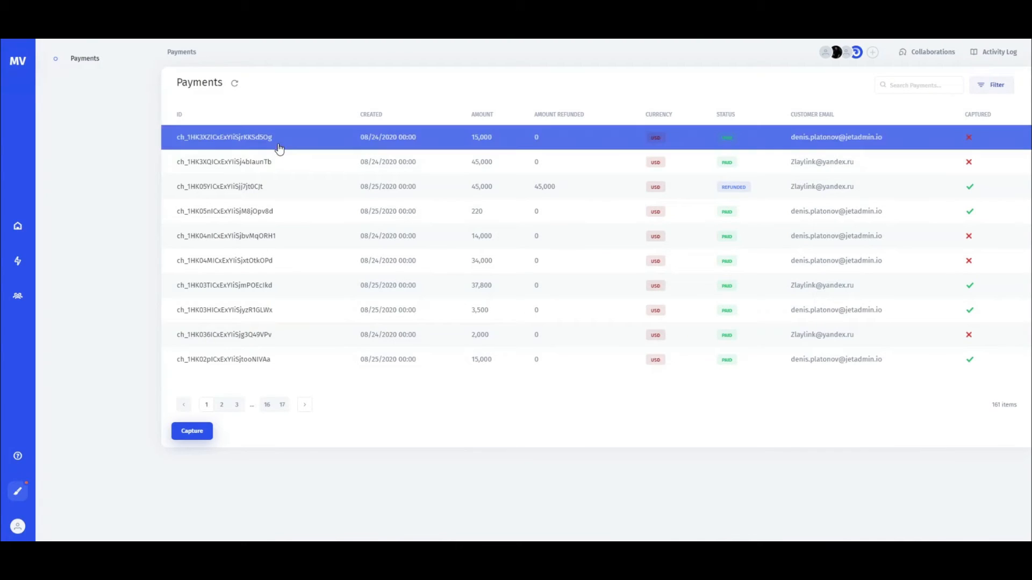
left_click(191, 431)
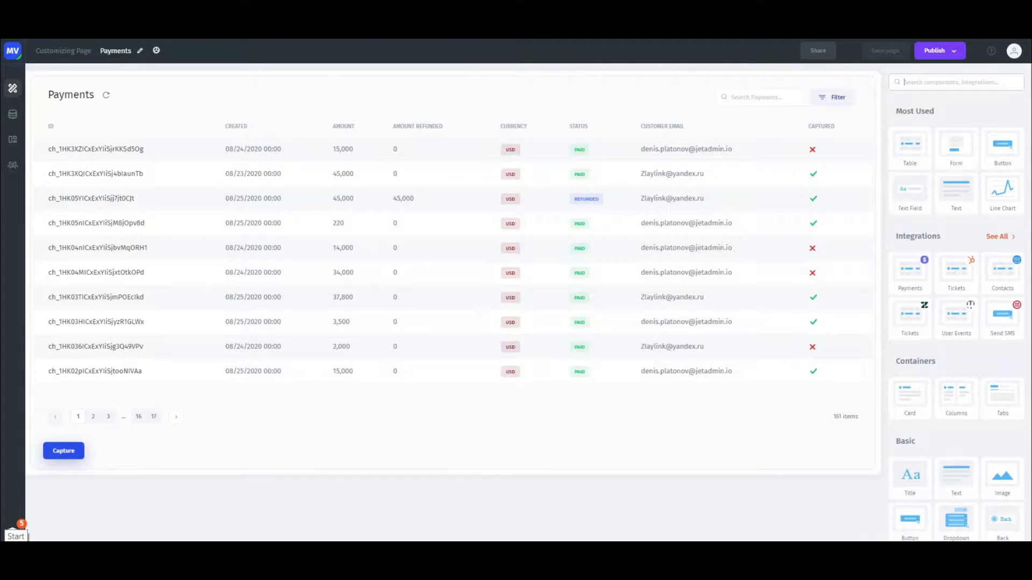
left_click(71, 94)
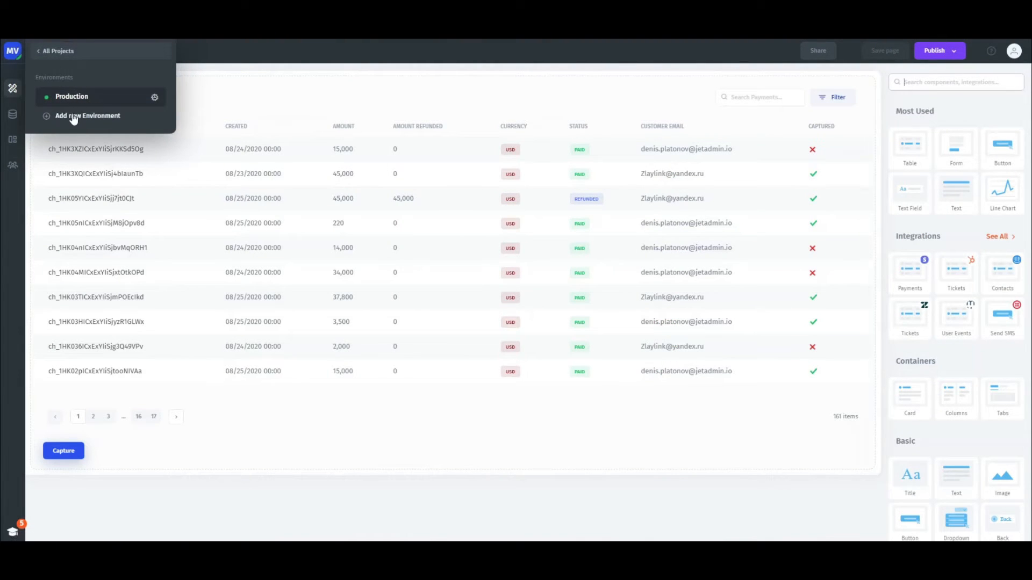
left_click(87, 116)
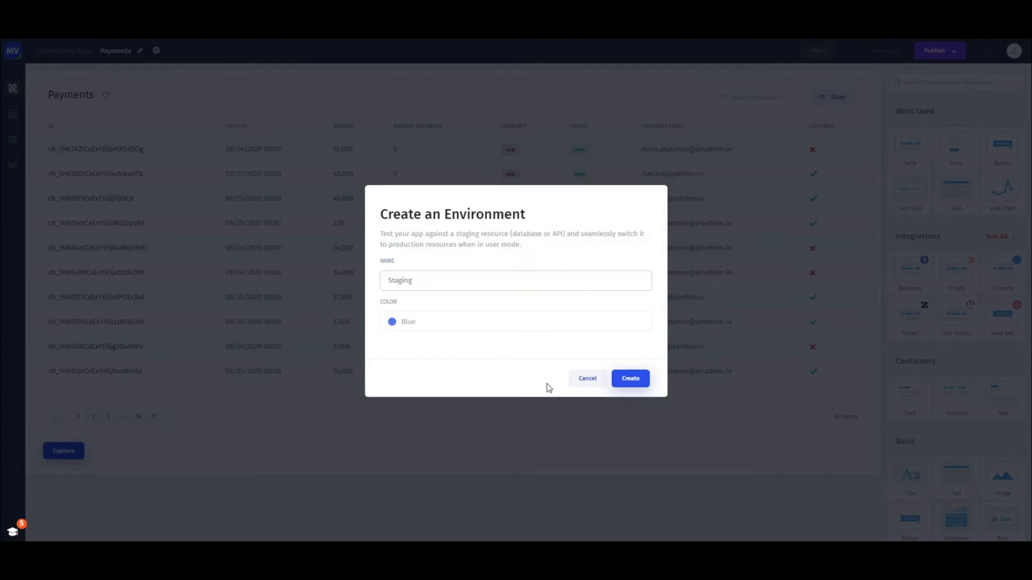
left_click(629, 378)
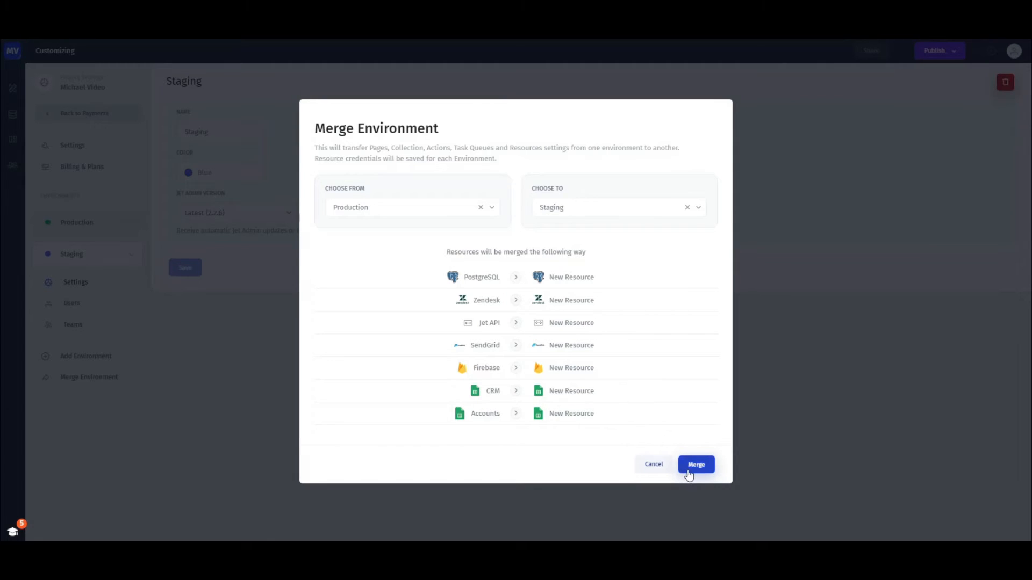
left_click(696, 464)
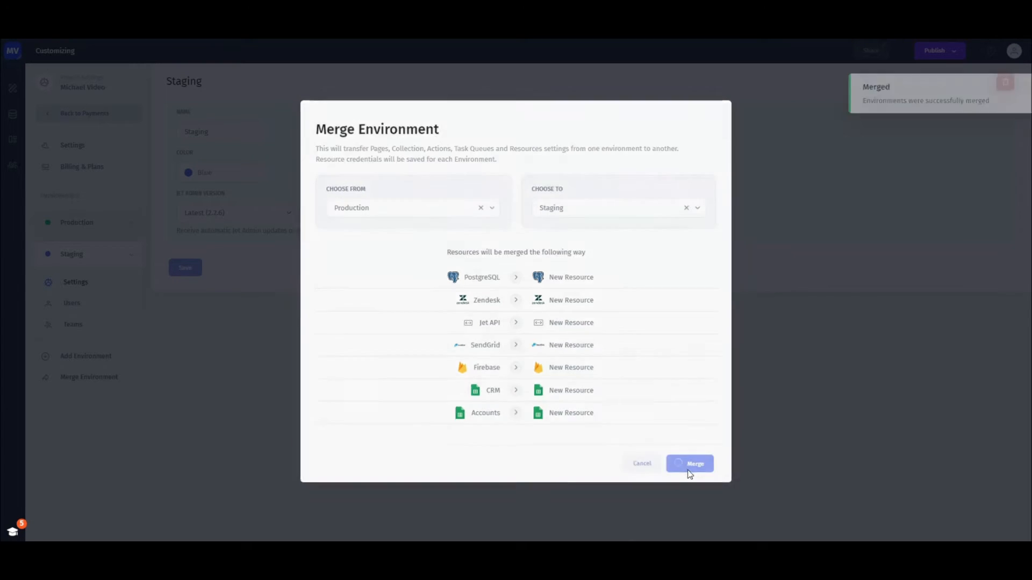
left_click(689, 463)
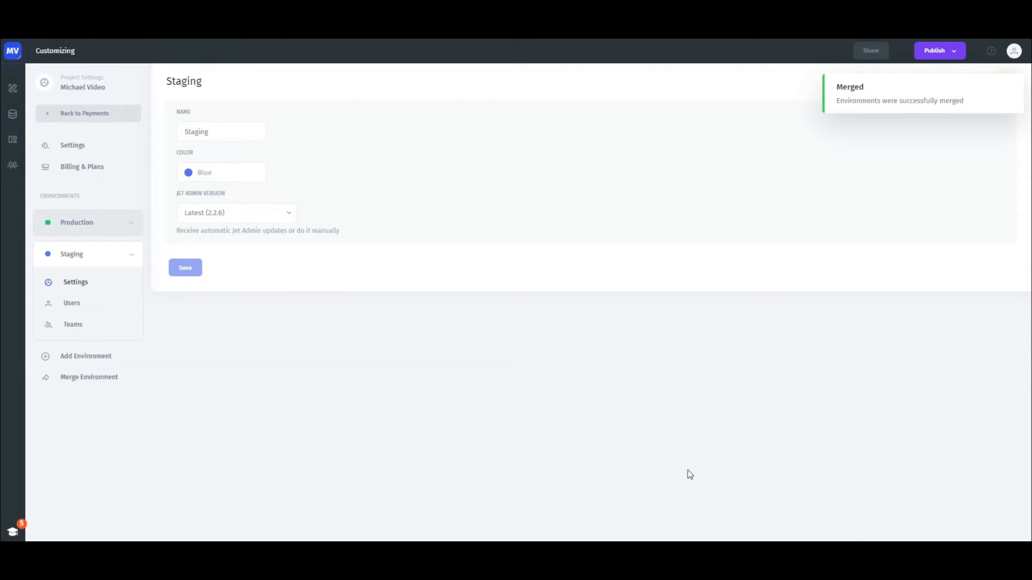
Add a Customers Google Sheets resource and drop a Form above the Payments table
left_click(12, 51)
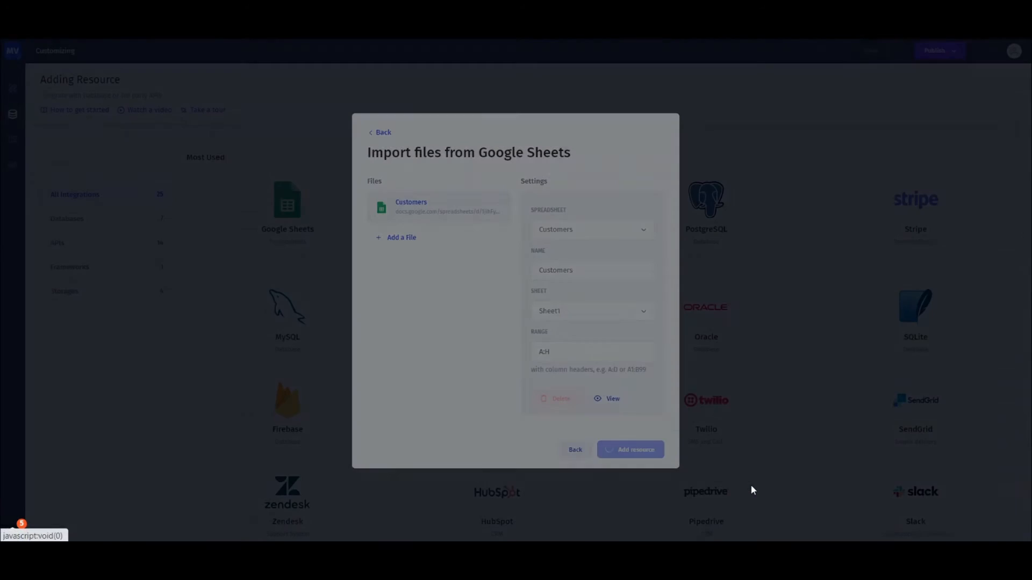
left_click(630, 449)
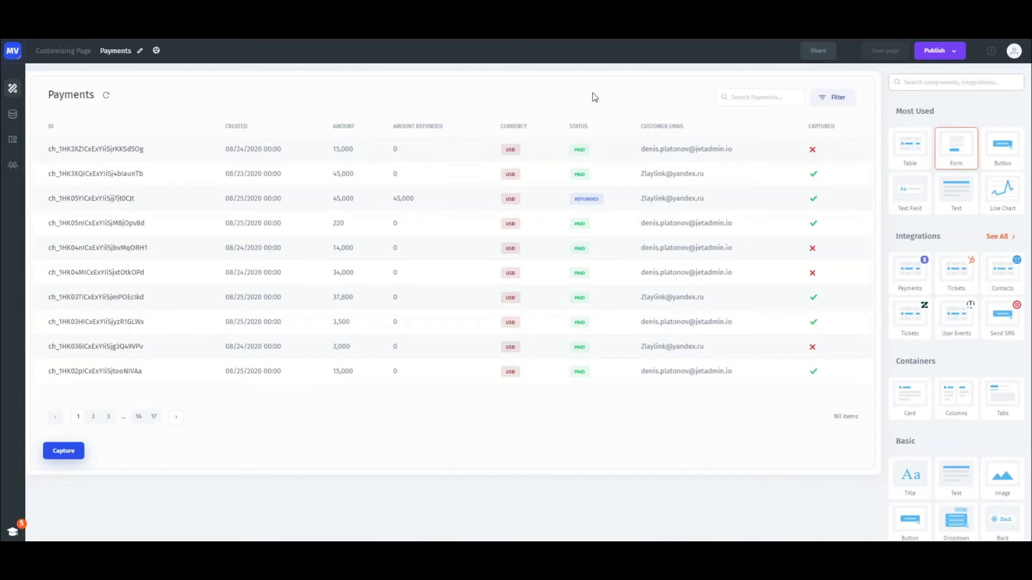
left_click(955, 147)
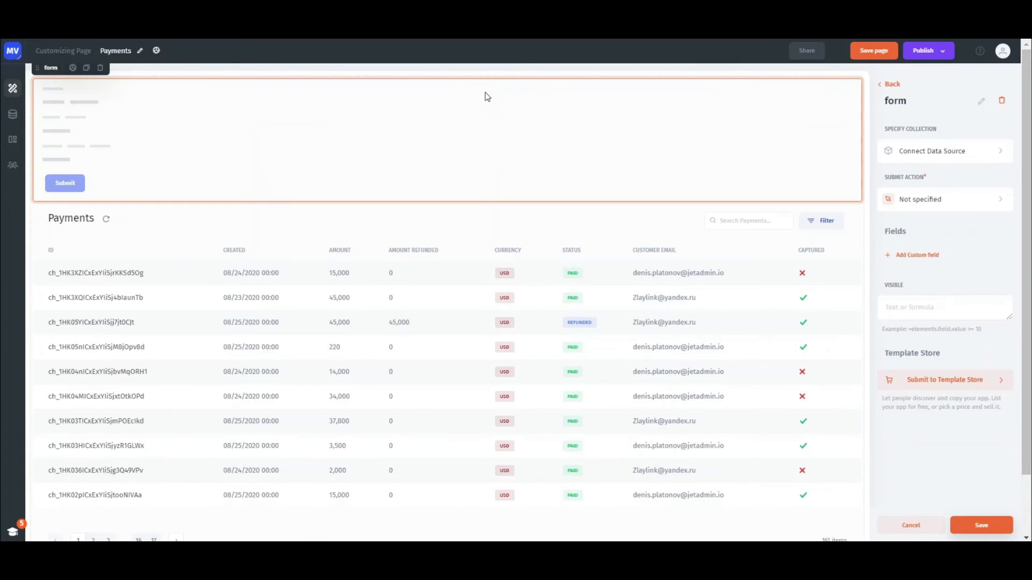
left_click(943, 150)
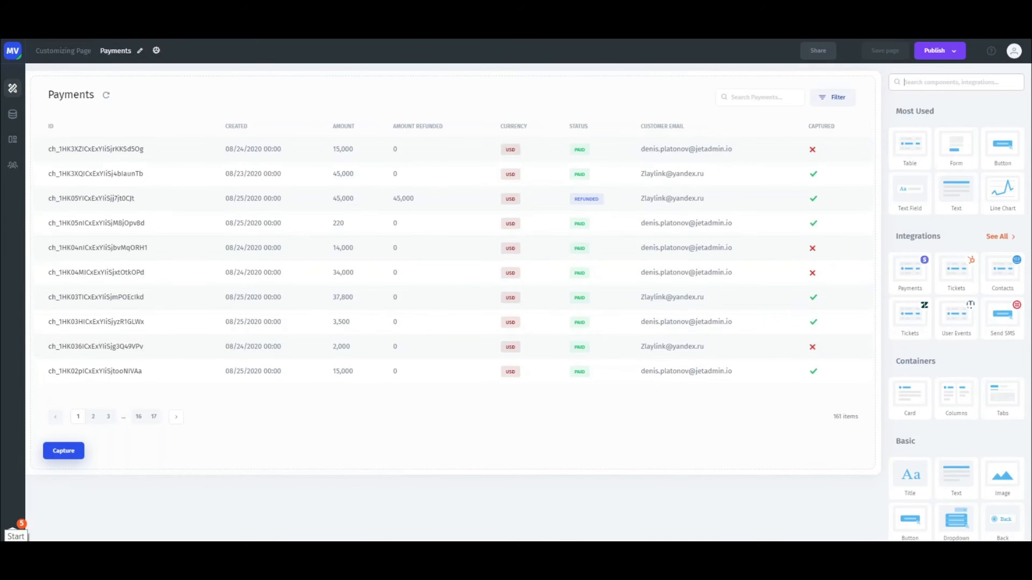
mouse_move(12, 114)
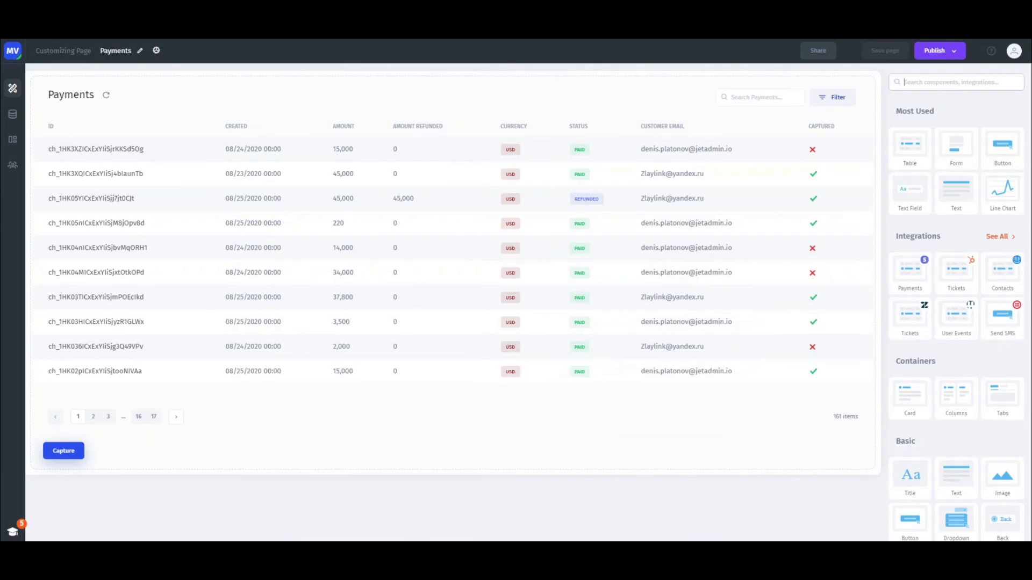
Open the environment switcher to list Production and Staging
left_click(12, 50)
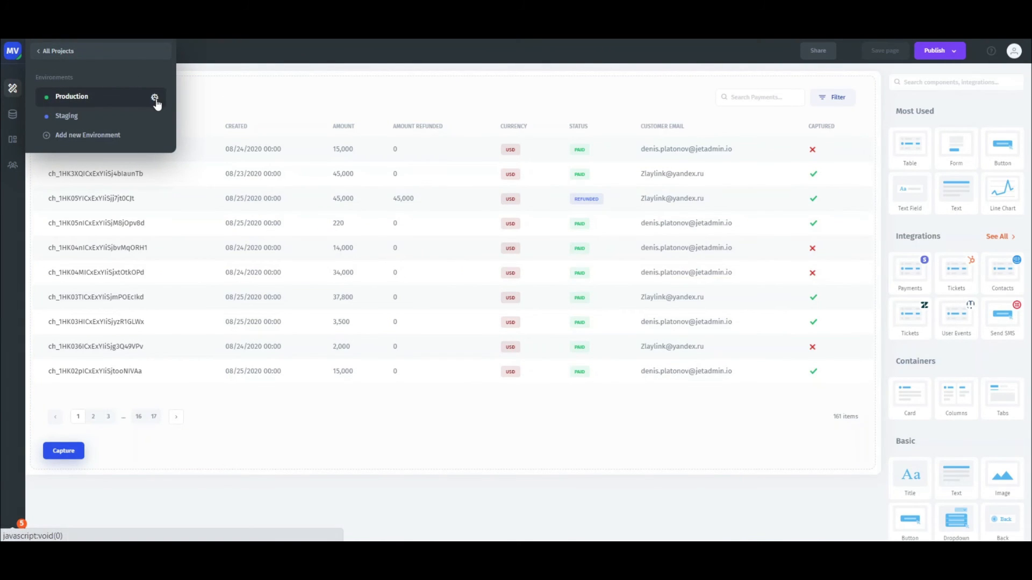
Set Production's Jet Admin Version to 2.2.6 and save its settings
left_click(156, 98)
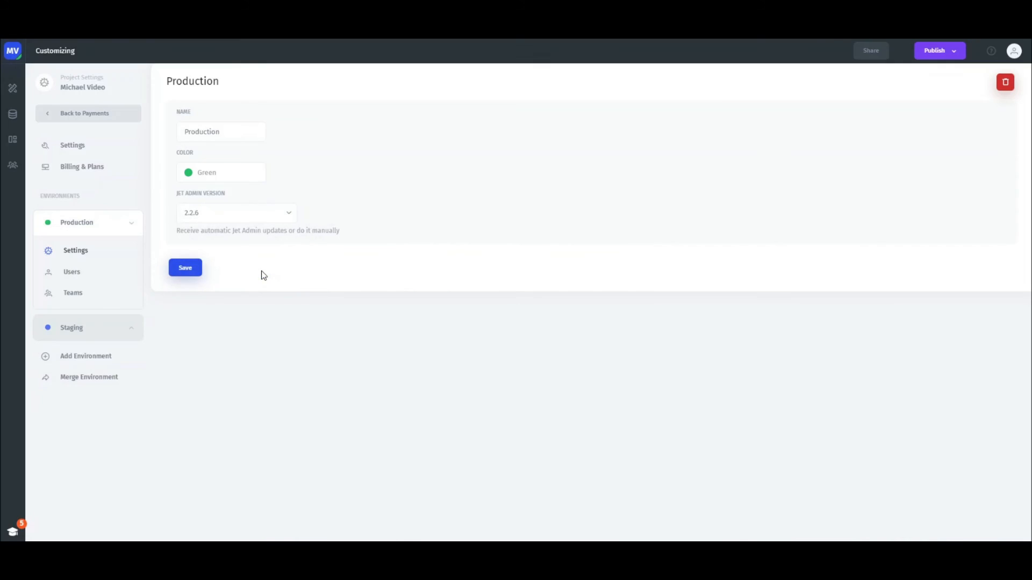
left_click(185, 268)
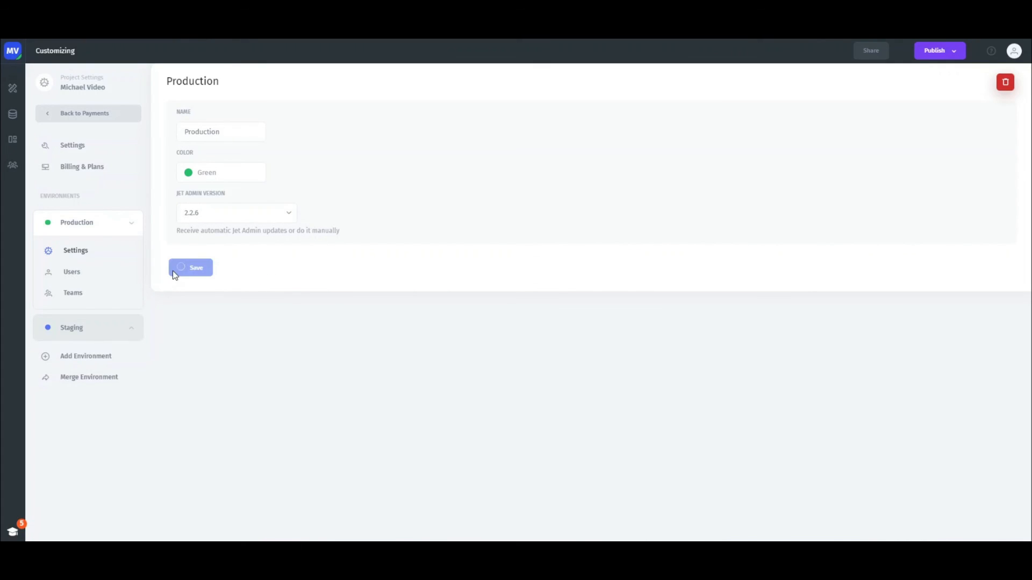
left_click(185, 267)
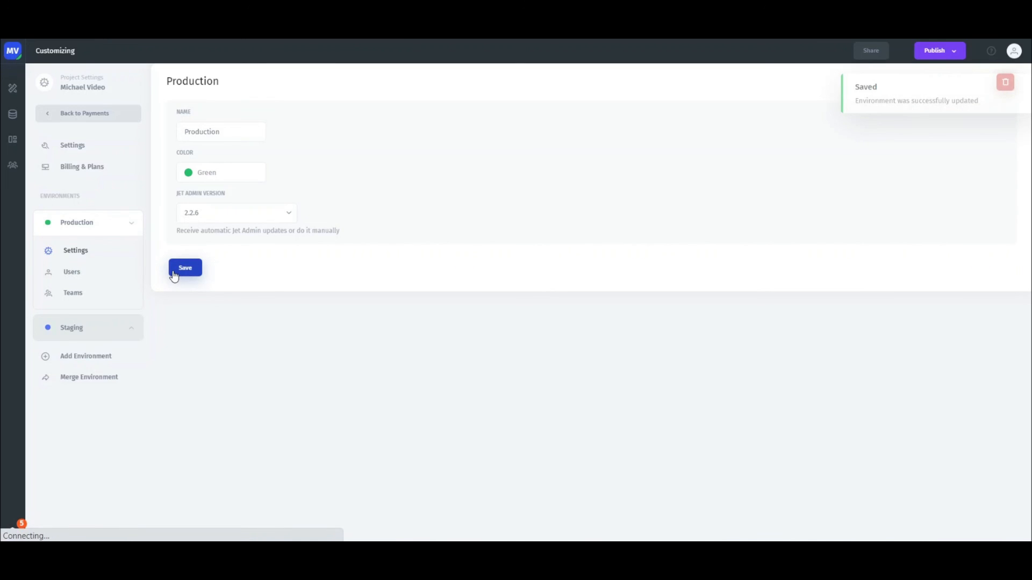